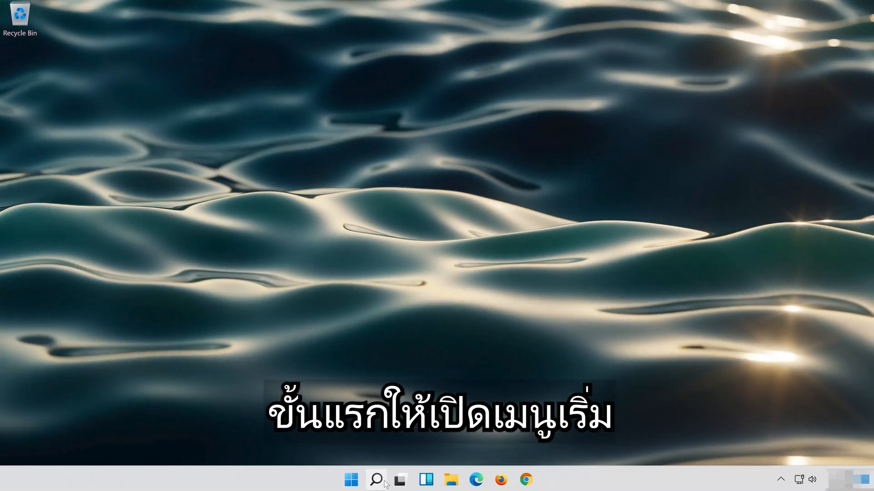
Search for 'settings' and launch the Settings app from the best match
{"action": "left_click", "coordinate": [375, 480]}
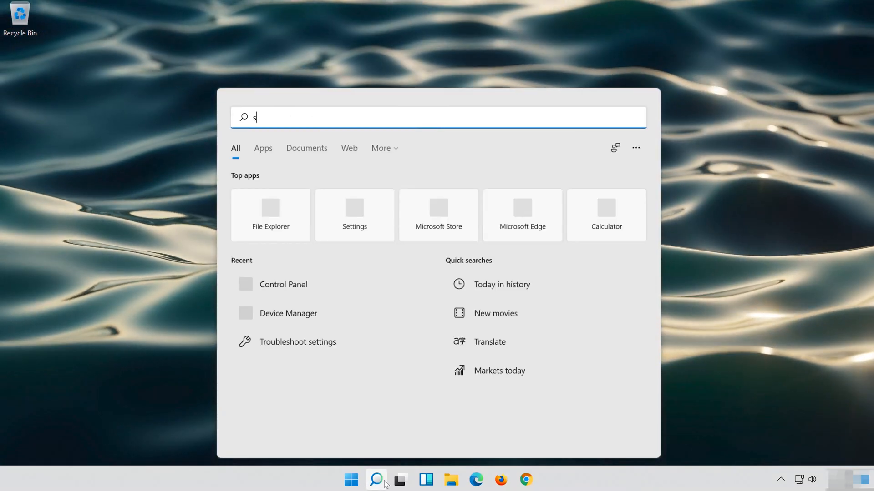
{"action": "type", "text": "ettings"}
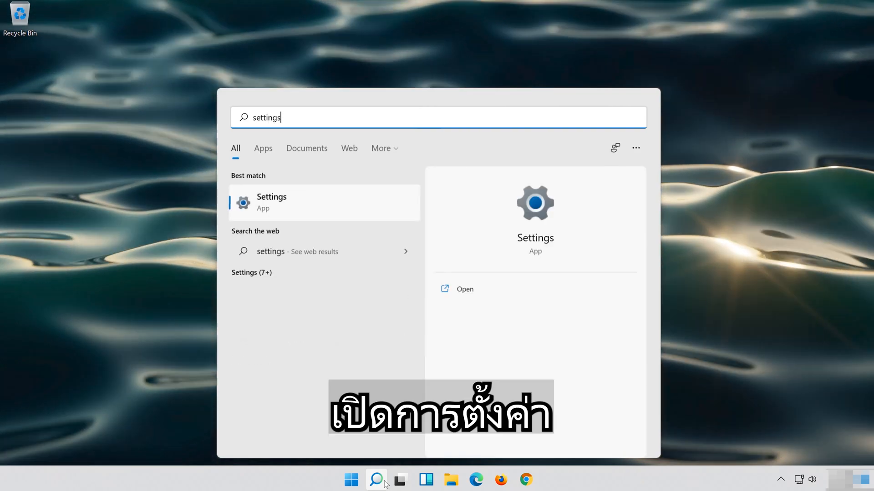
{"action": "right_click", "coordinate": [271, 202]}
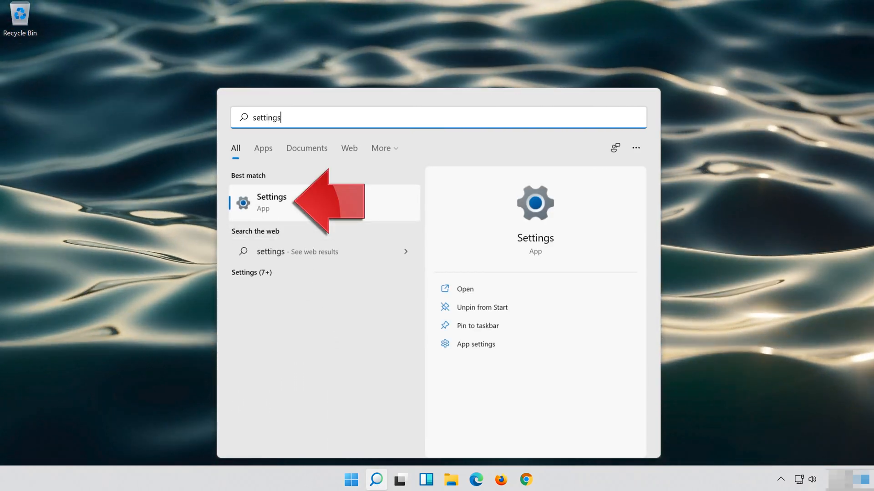
{"action": "left_click", "coordinate": [271, 202]}
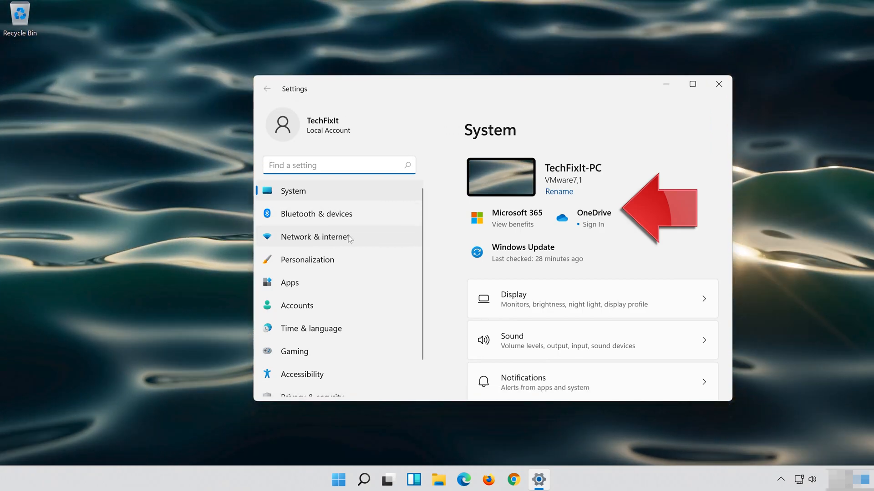
Go to Network & internet, then Advanced network settings, scrolling toward Network reset
{"action": "left_click", "coordinate": [314, 236]}
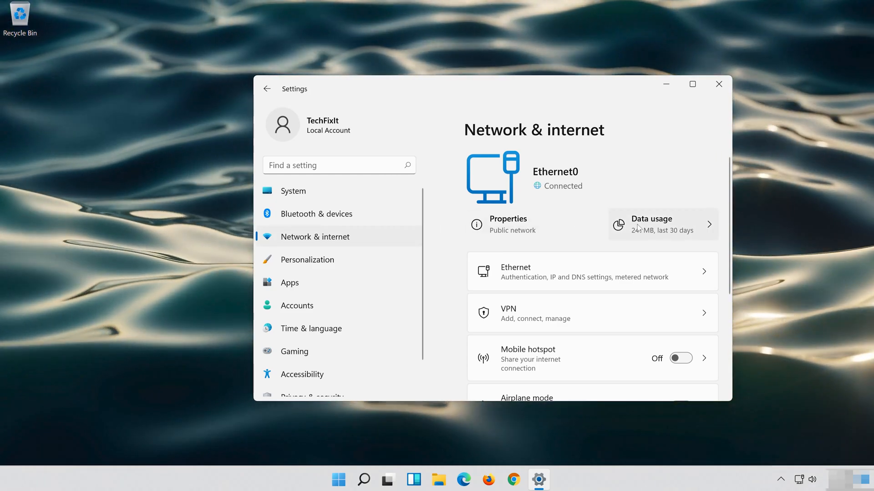
{"action": "scroll", "scroll_direction": "down", "scroll_amount": 3}
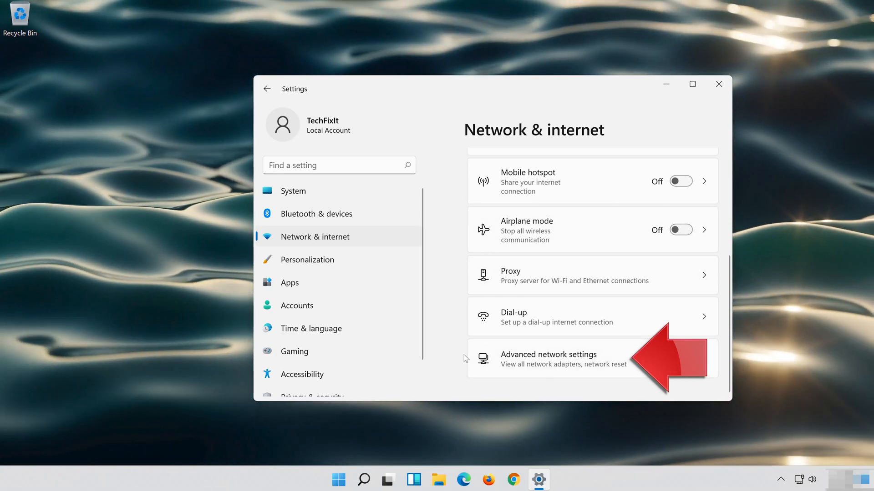
{"action": "mouse_move", "coordinate": [748, 367]}
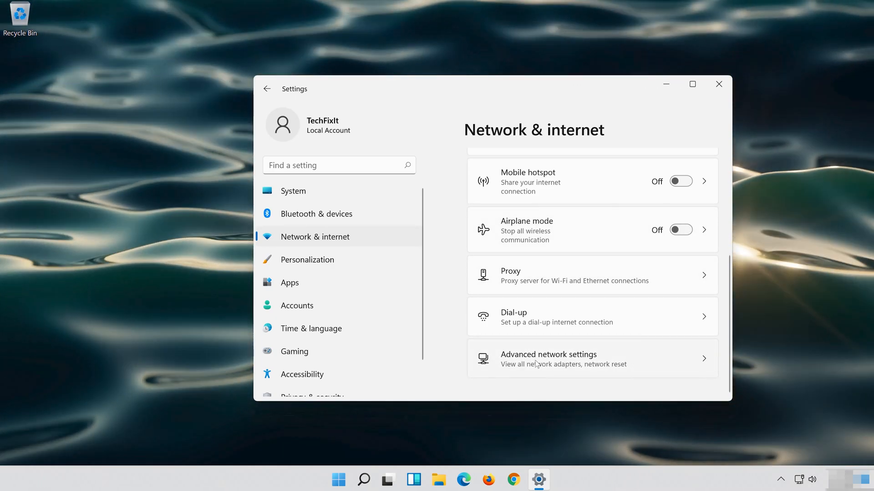
{"action": "left_click", "coordinate": [548, 358]}
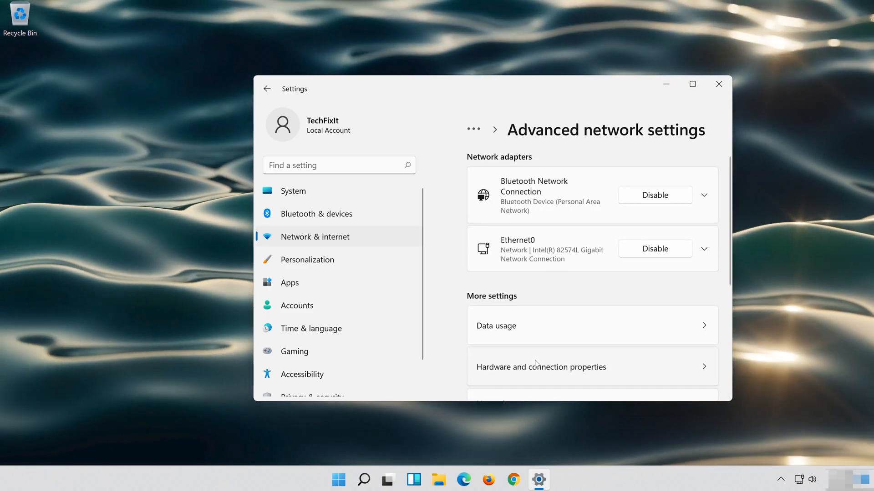
{"action": "scroll", "scroll_direction": "down", "scroll_amount": 3}
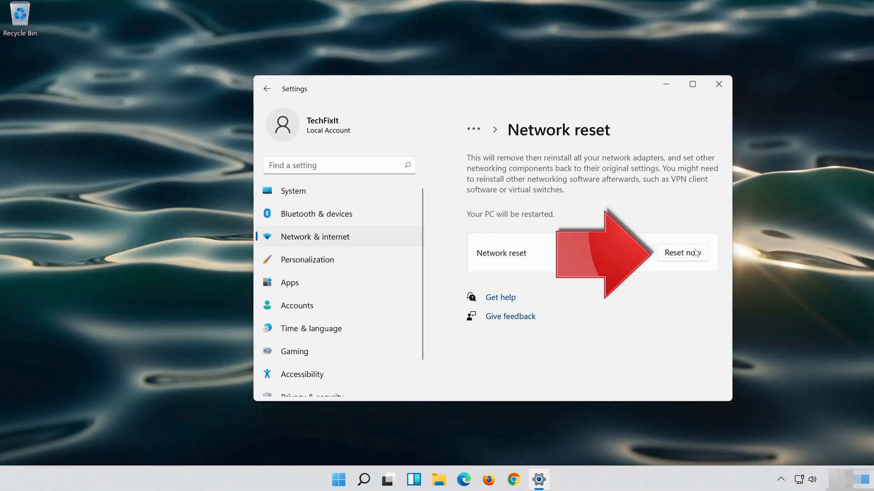
Run Reset now, confirm with Yes, dismiss the sign-out notice and close Settings
{"action": "left_click", "coordinate": [681, 252]}
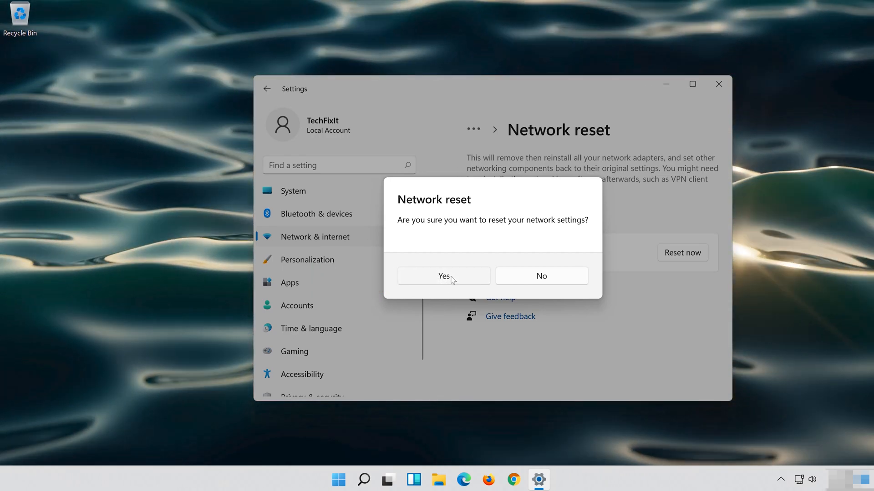
{"action": "left_click", "coordinate": [443, 276]}
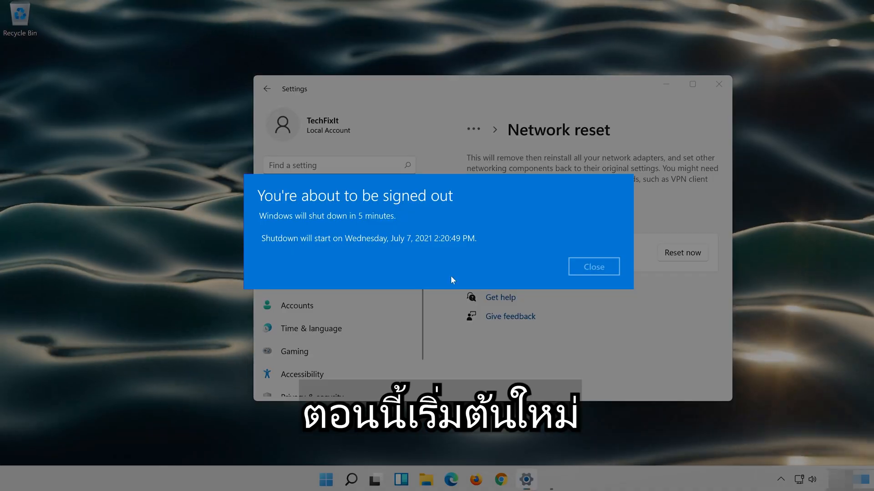
{"action": "mouse_move", "coordinate": [592, 267]}
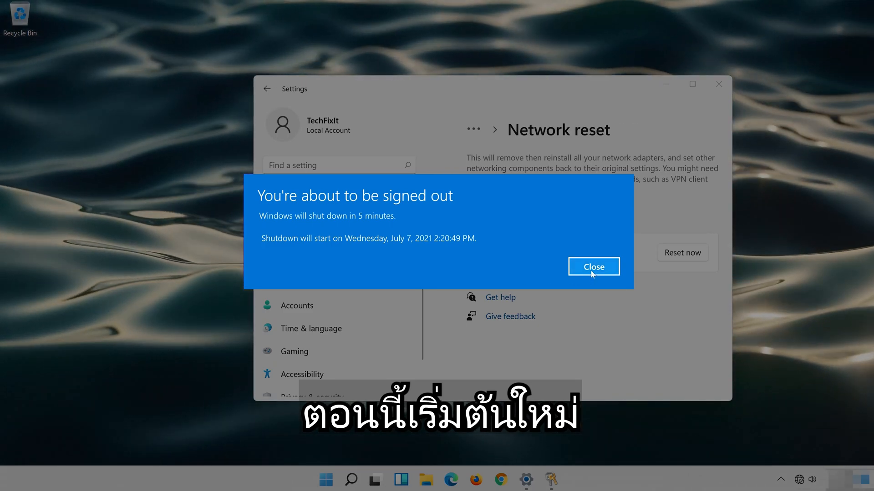
{"action": "left_click", "coordinate": [592, 266]}
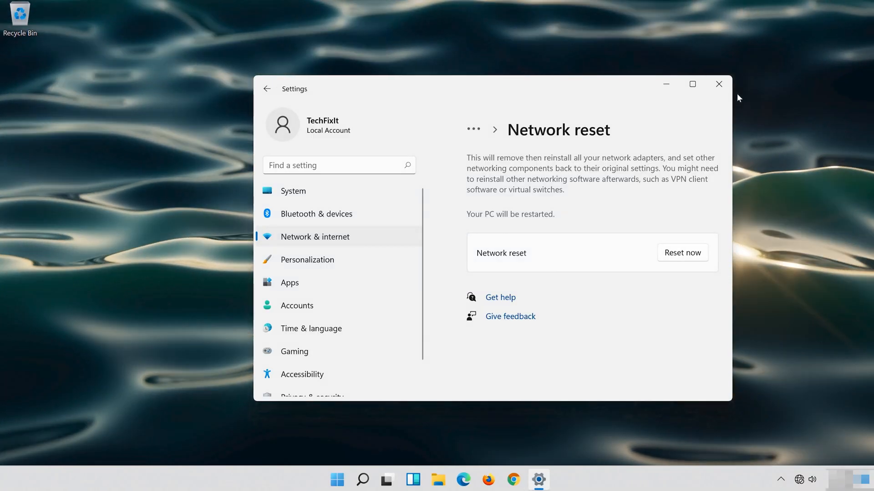
{"action": "left_click", "coordinate": [718, 84]}
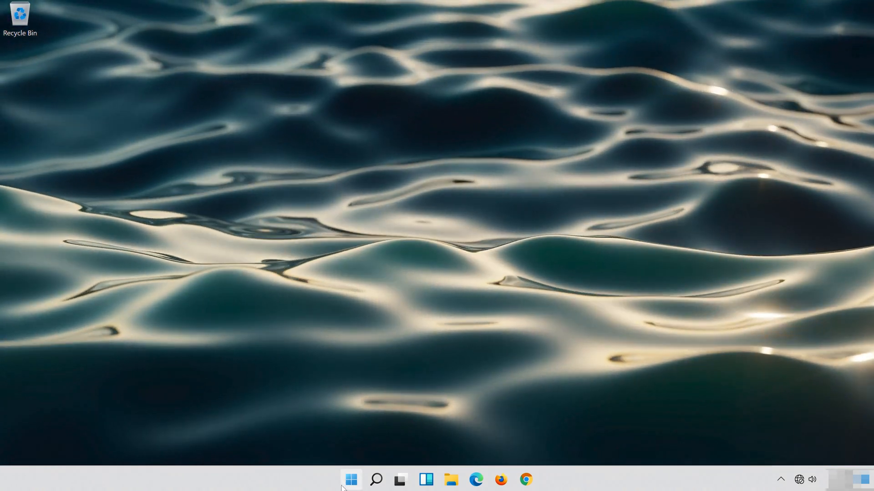
Search for 'cmd' and bring up Command Prompt's options to run it as administrator
{"action": "left_click", "coordinate": [350, 480]}
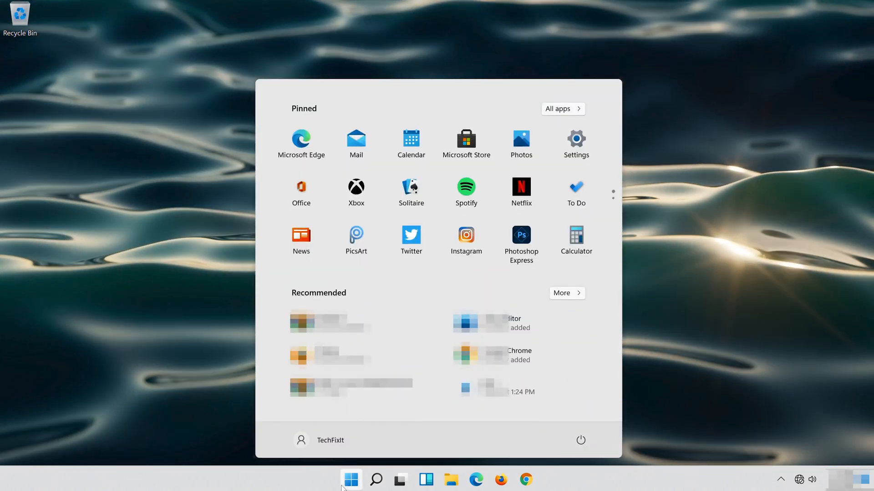
{"action": "left_click", "coordinate": [580, 440]}
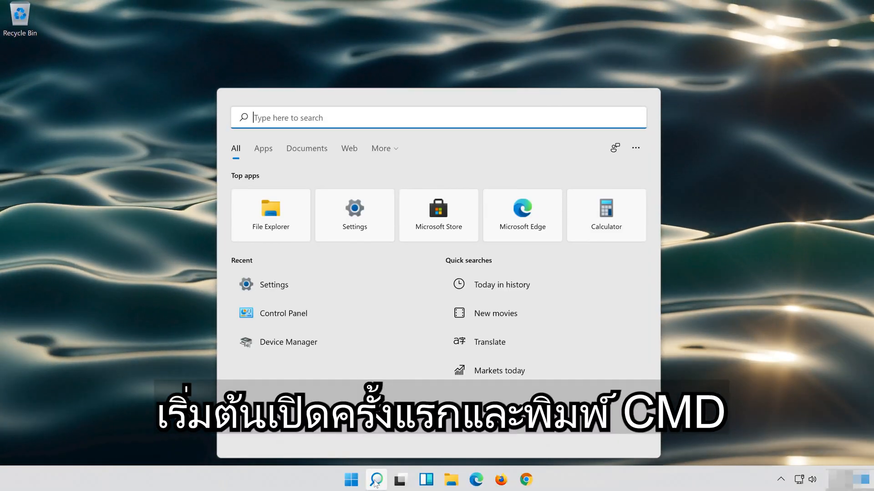
{"action": "type", "text": "cmd"}
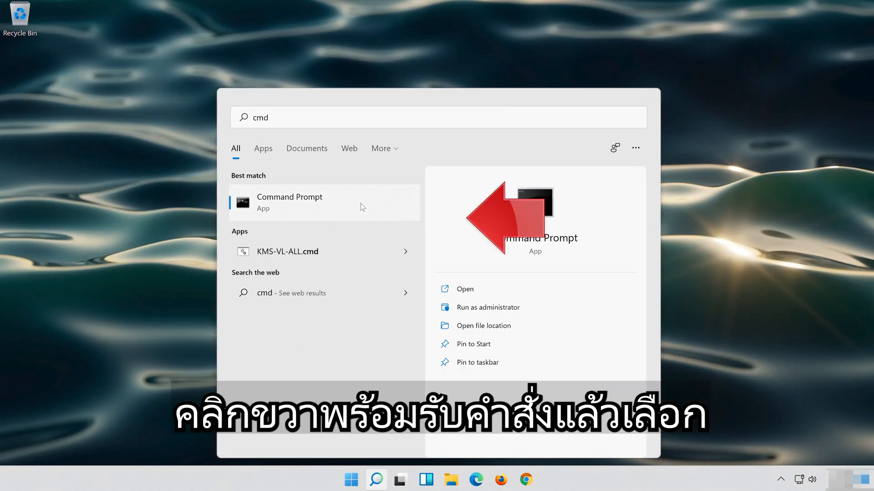
{"action": "right_click", "coordinate": [289, 202]}
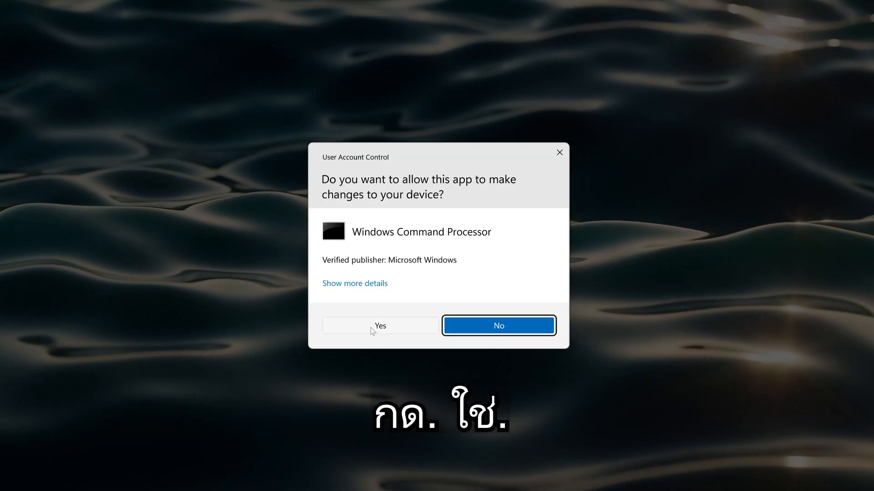
Allow admin rights and run 'netsh int ip reset c:\resetlog.txt' to reset the TCP/IP stack
{"action": "left_click", "coordinate": [380, 326]}
{"action": "type", "text": "n"}
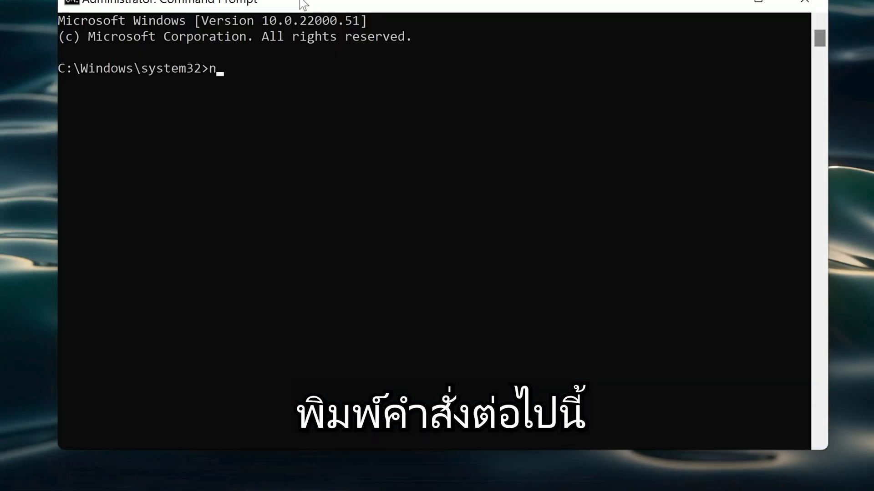
{"action": "type", "text": "et"}
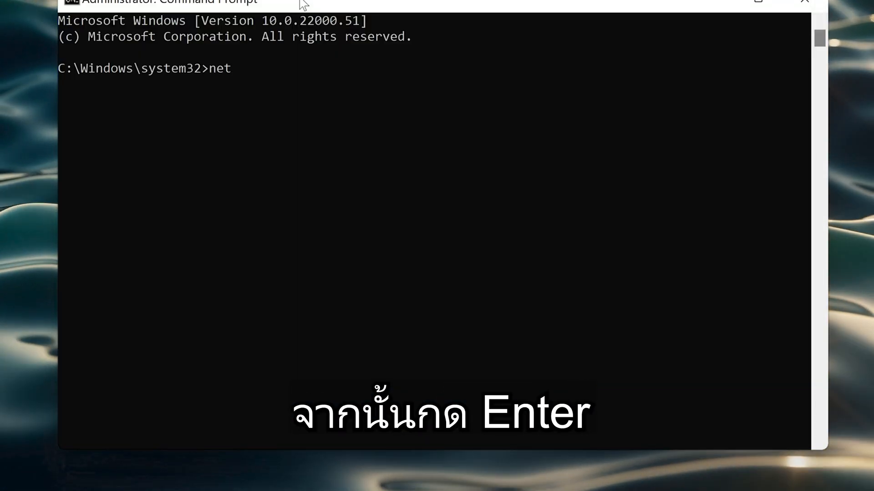
{"action": "type", "text": "sh"}
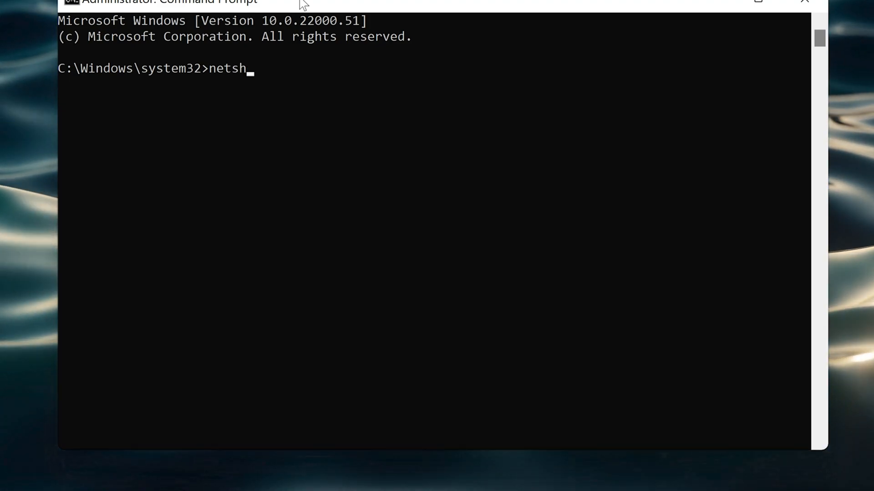
{"action": "type", "text": "int"}
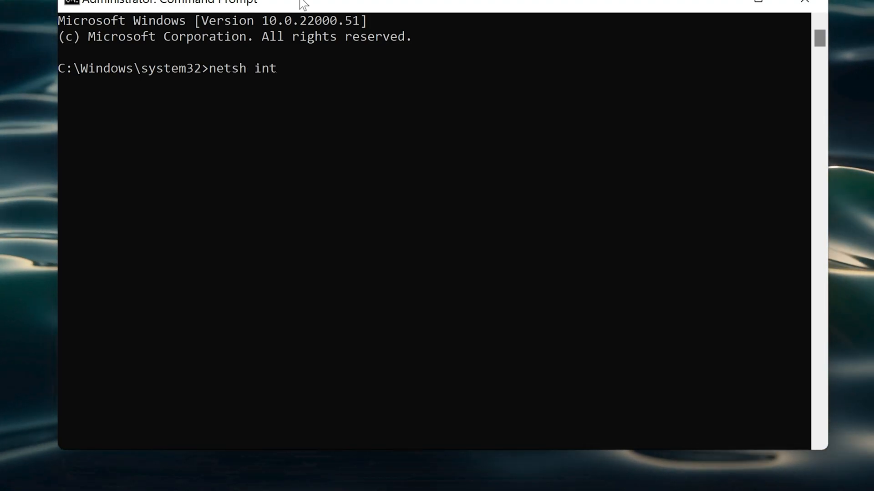
{"action": "type", "text": "ip"}
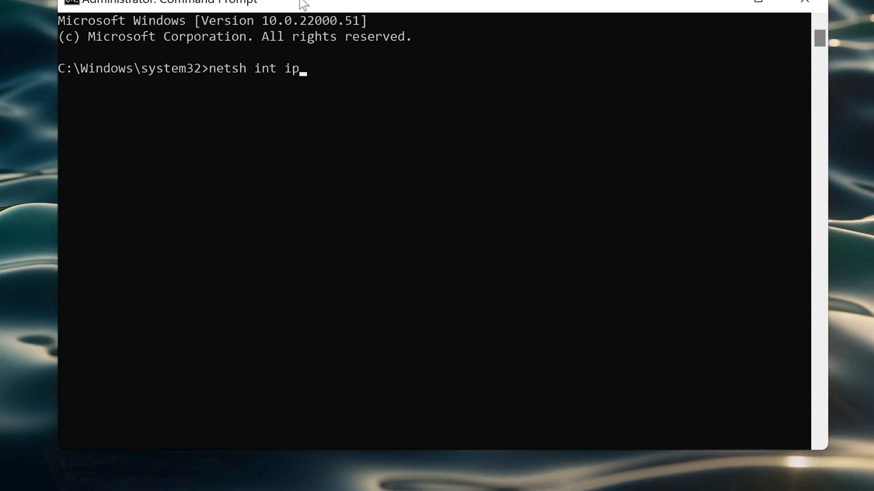
{"action": "type", "text": "reset c:\\"}
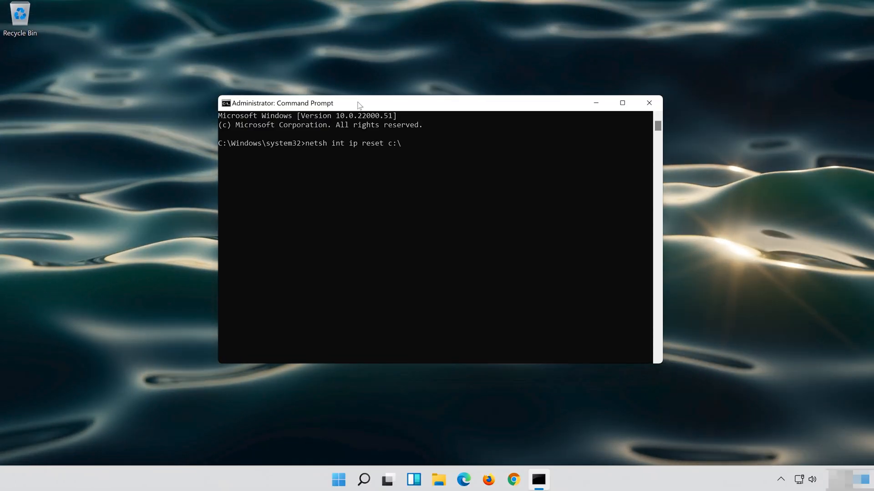
{"action": "type", "text": "reset"}
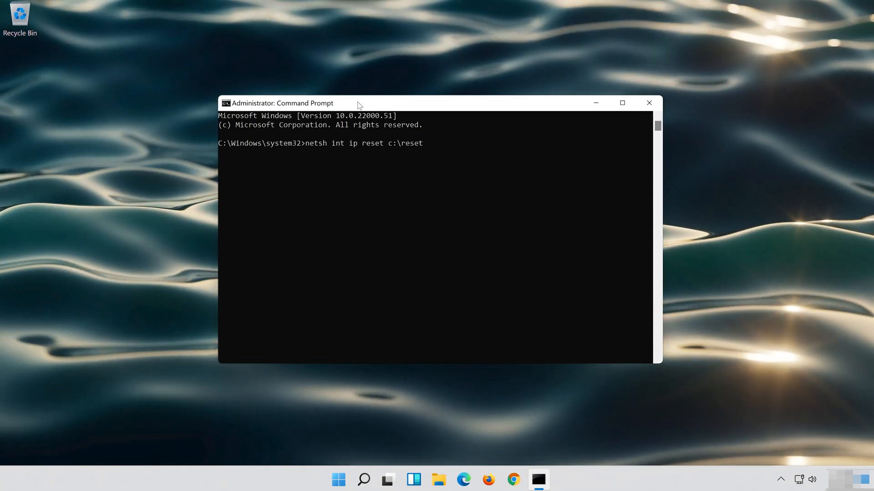
{"action": "type", "text": "log.txt"}
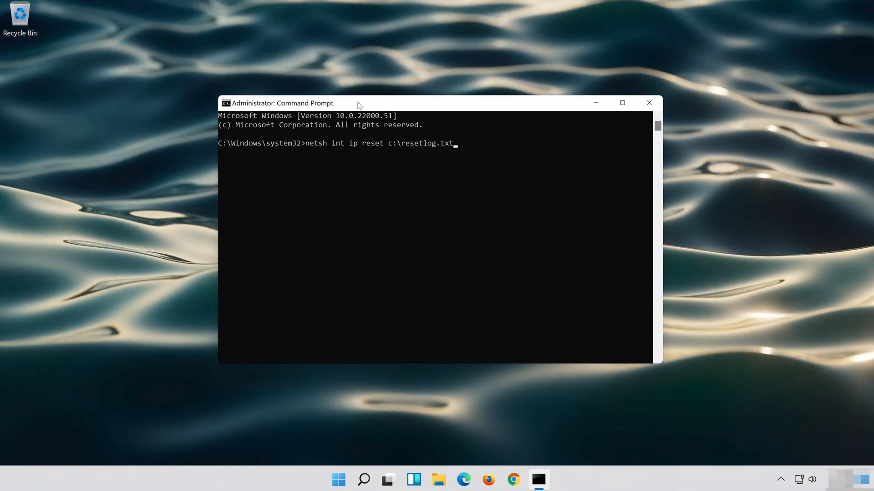
{"action": "key", "text": "enter"}
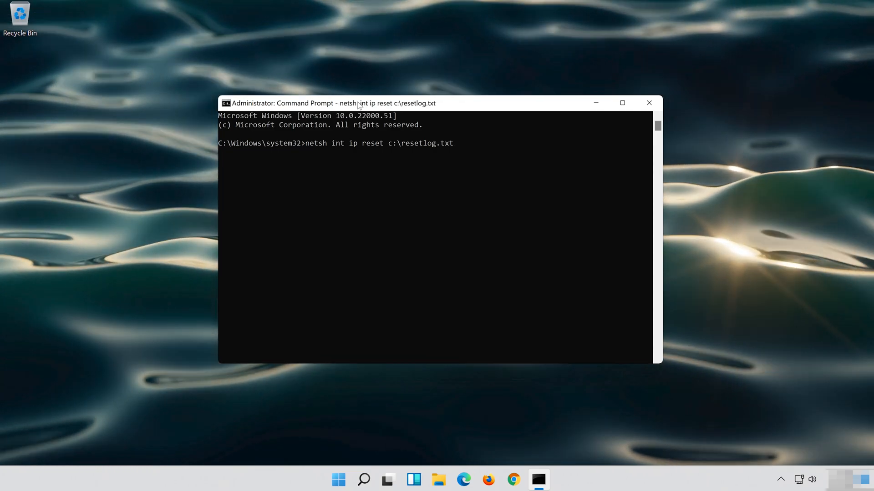
{"action": "key", "text": "enter"}
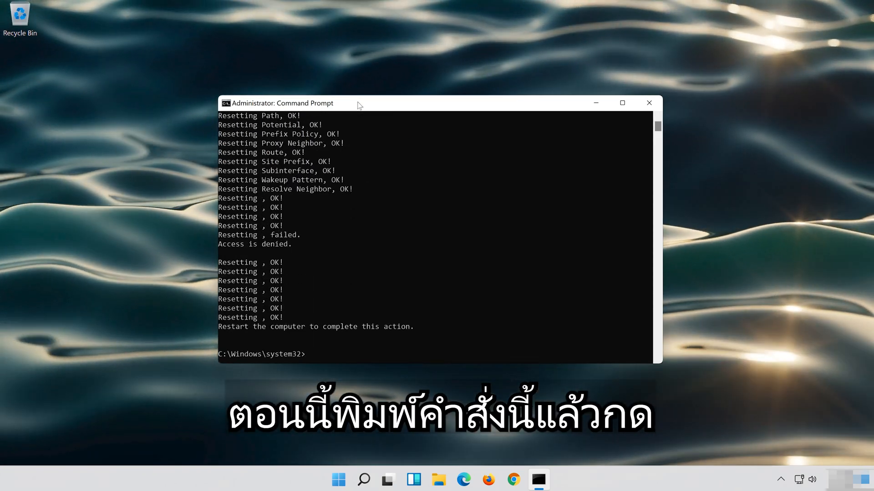
Run 'netsh winsock reset' to reset the Winsock catalog
{"action": "type", "text": "net"}
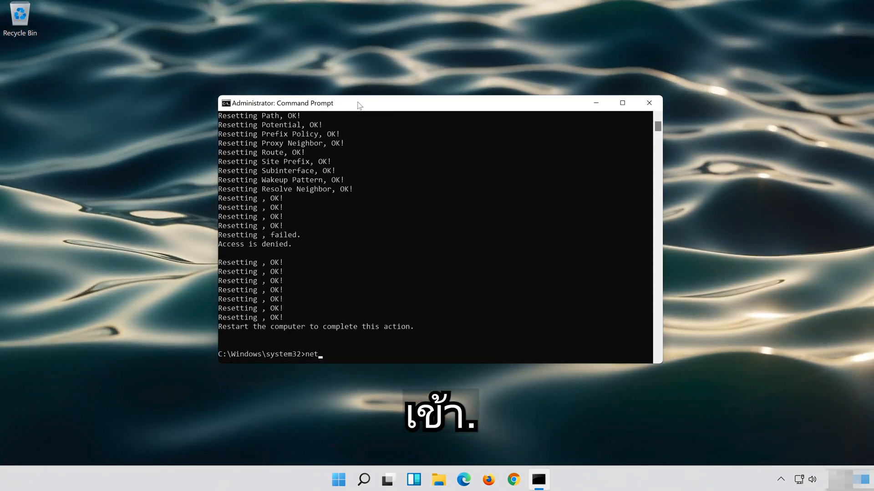
{"action": "type", "text": "sh"}
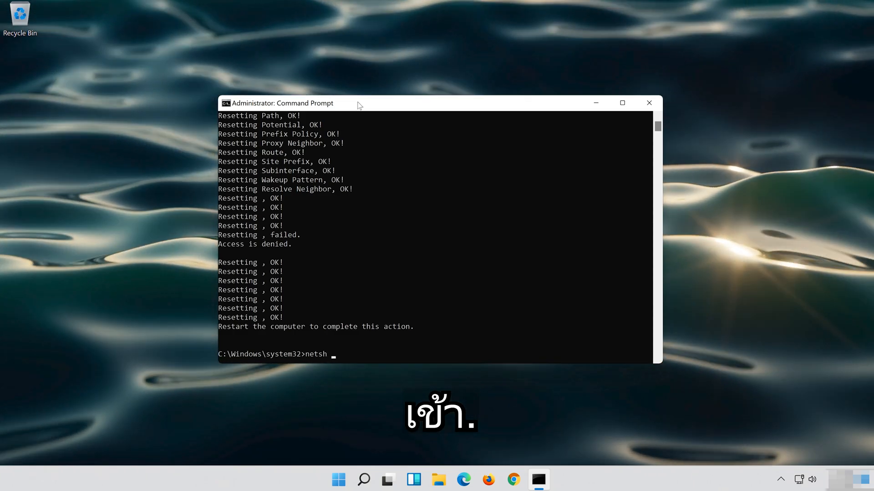
{"action": "type", "text": "wins"}
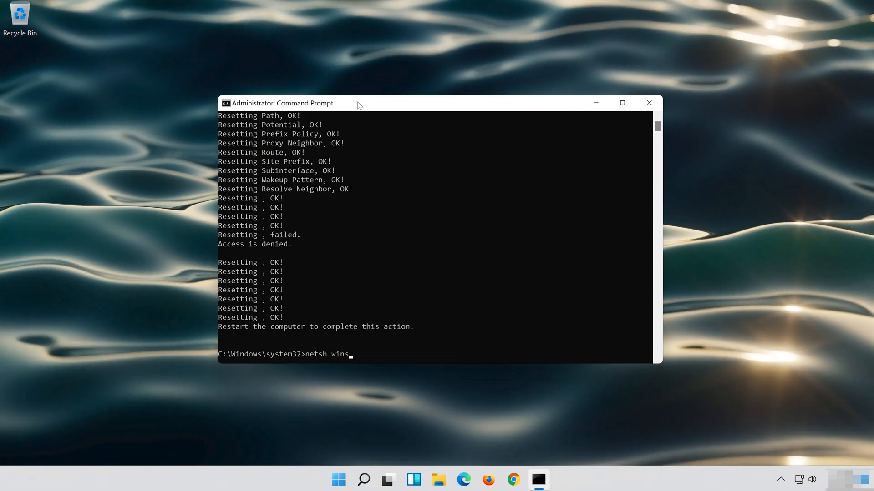
{"action": "type", "text": "oc"}
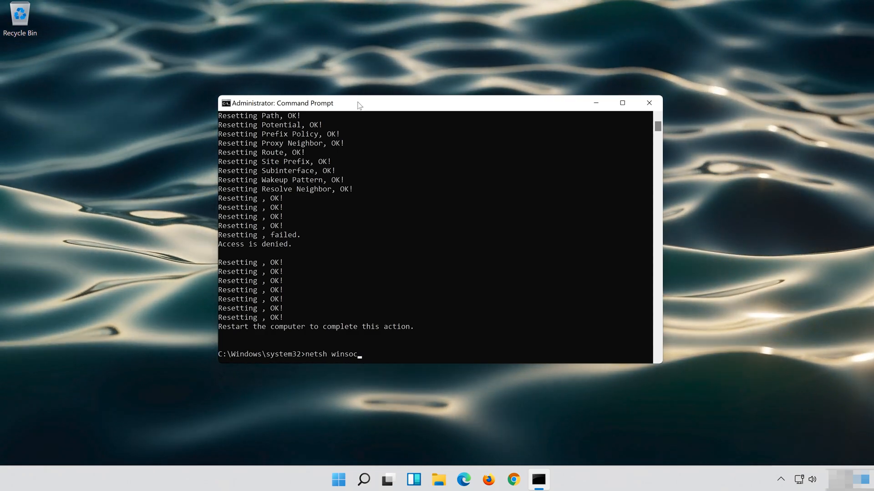
{"action": "type", "text": "k"}
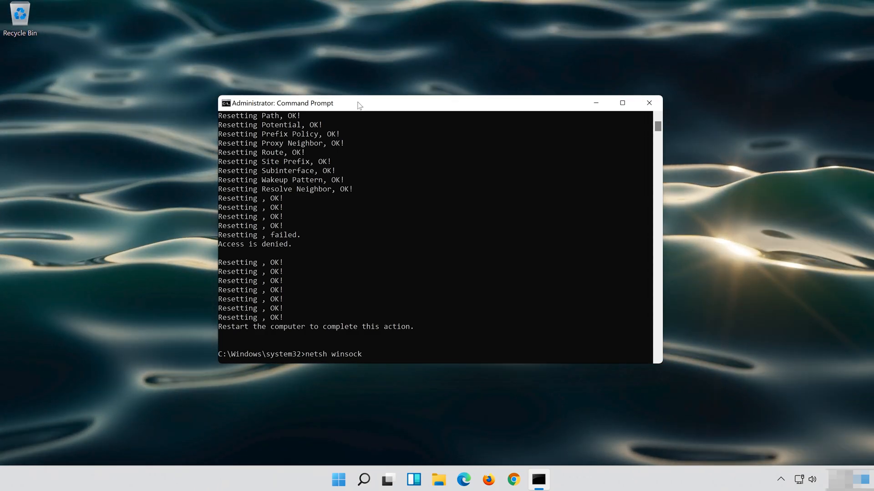
{"action": "type", "text": "reset"}
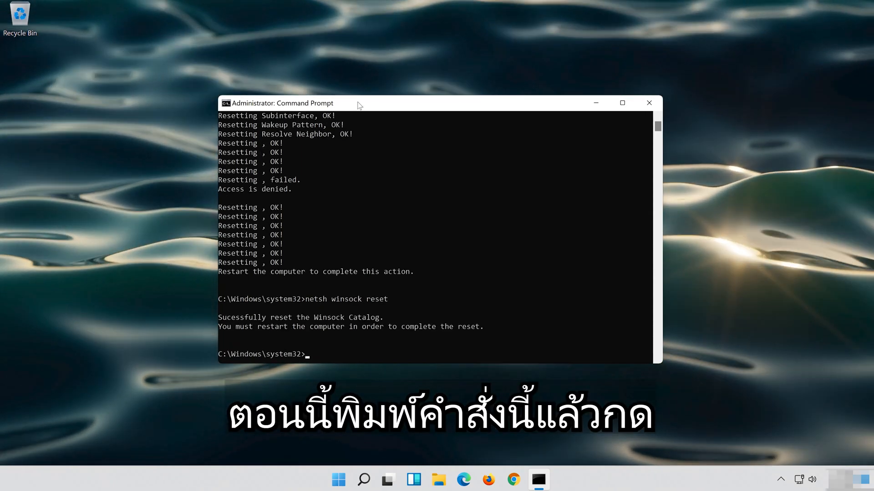
Run 'ipconfig /flushdns' to flush the DNS cache, then 'exit' to close the console
{"action": "type", "text": "ipconfig /"}
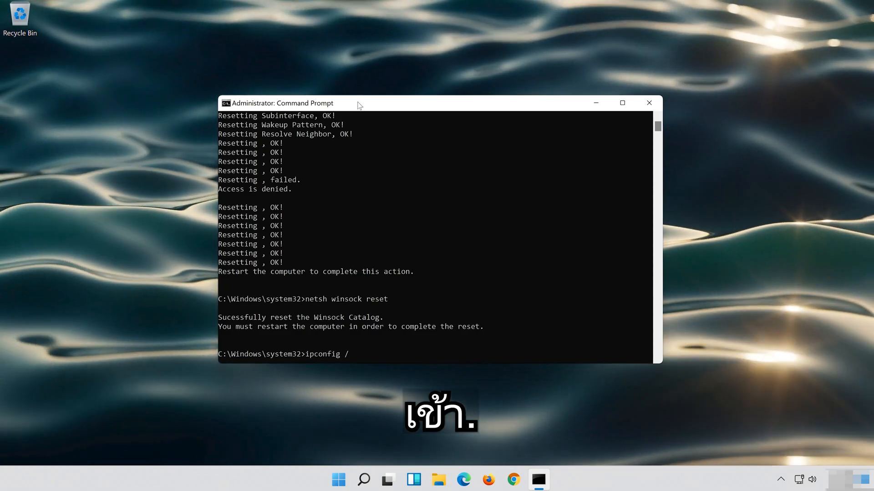
{"action": "type", "text": "flushd"}
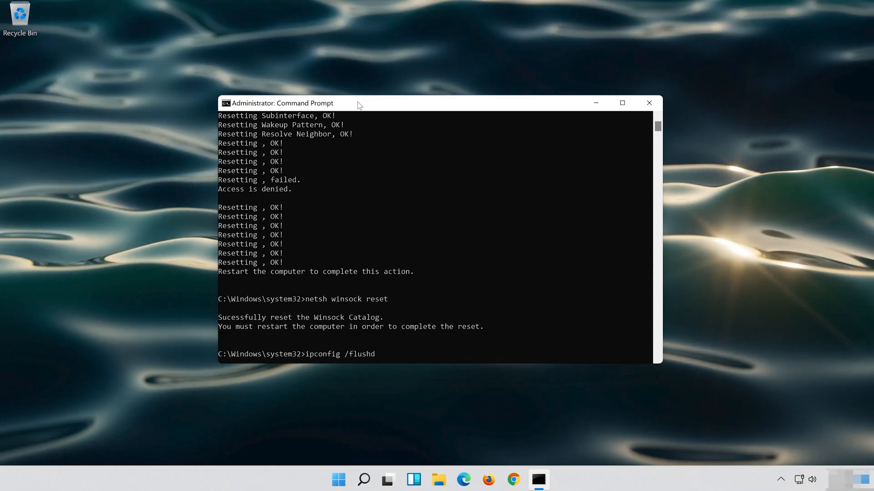
{"action": "type", "text": "ns"}
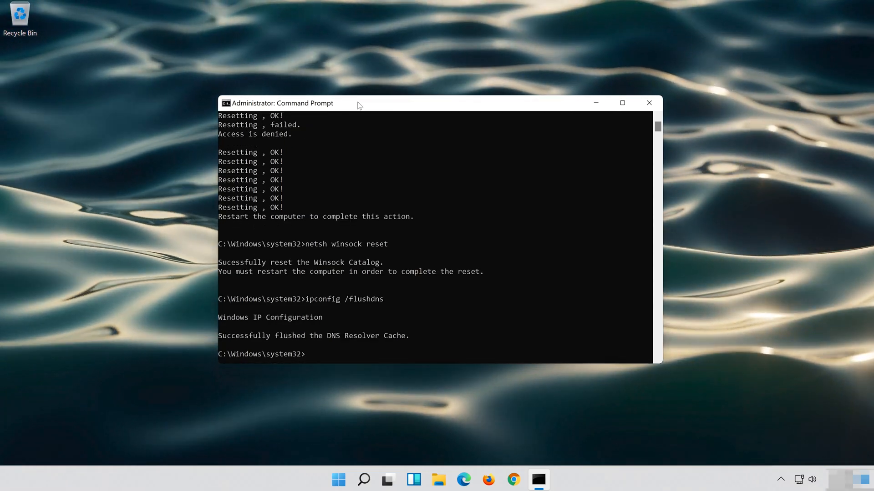
{"action": "type", "text": "e"}
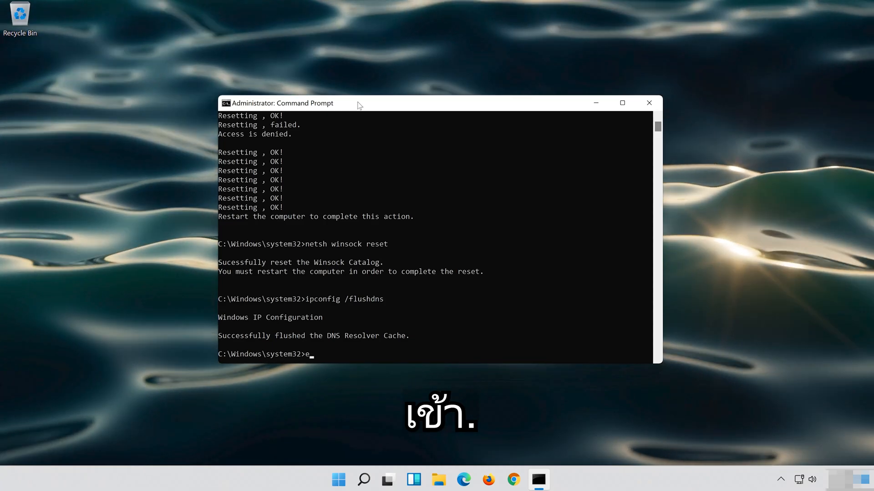
{"action": "type", "text": "xit"}
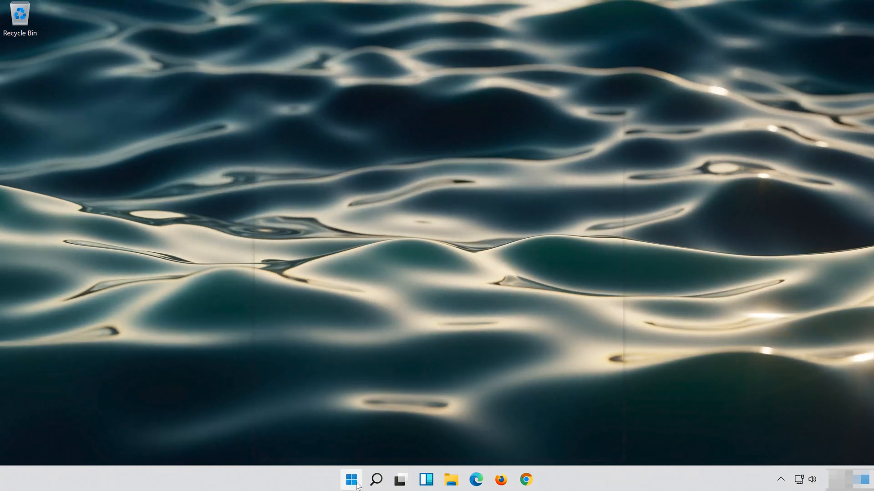
Restart the PC from the Start menu's power options
{"action": "left_click", "coordinate": [350, 479]}
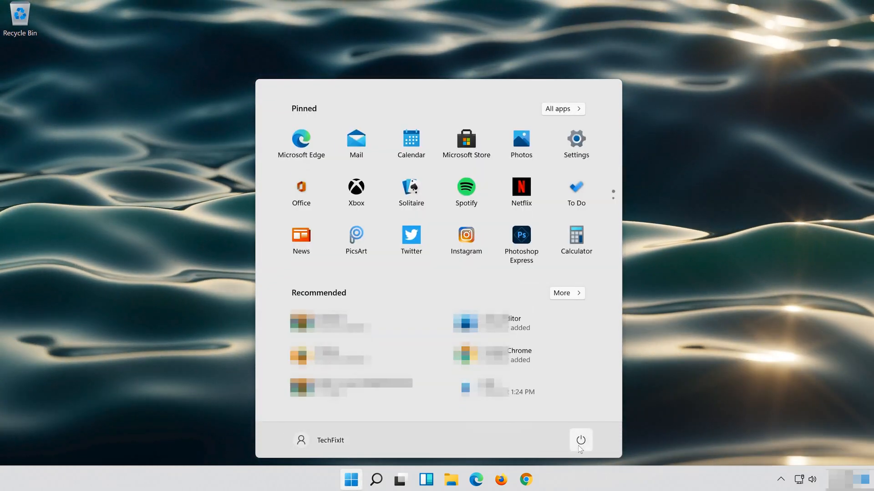
{"action": "left_click", "coordinate": [580, 441]}
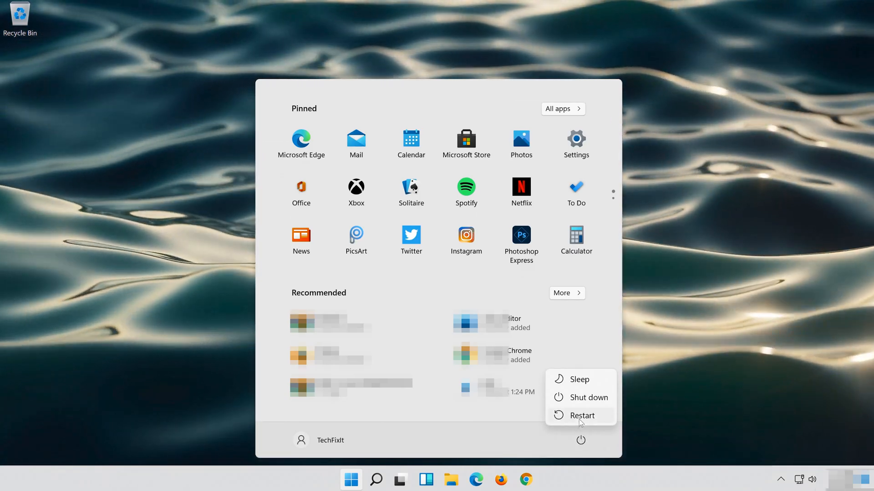
{"action": "left_click", "coordinate": [582, 415]}
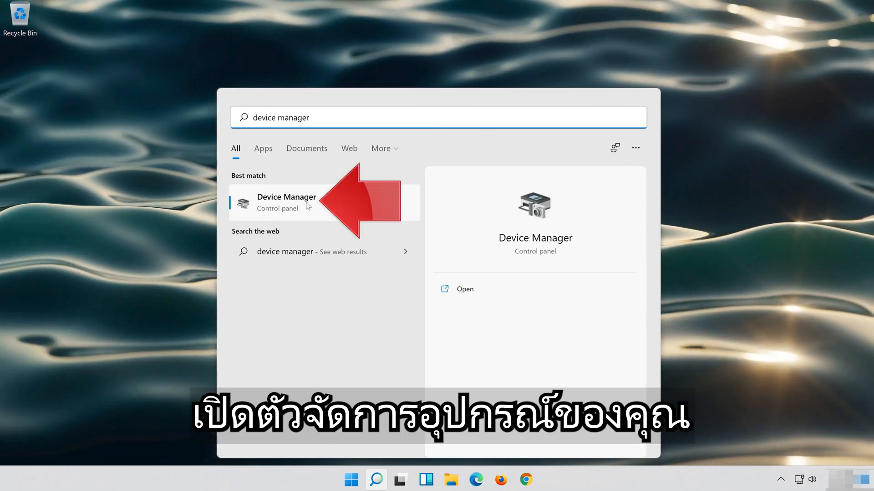
In Device Manager, open the Intel 82574L adapter's Driver properties and start Update Driver
{"action": "left_click", "coordinate": [285, 202]}
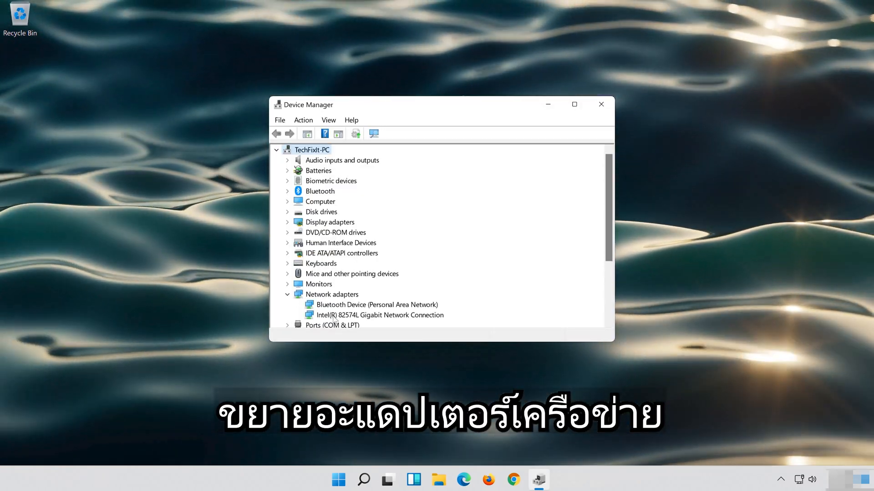
{"action": "left_click", "coordinate": [380, 315]}
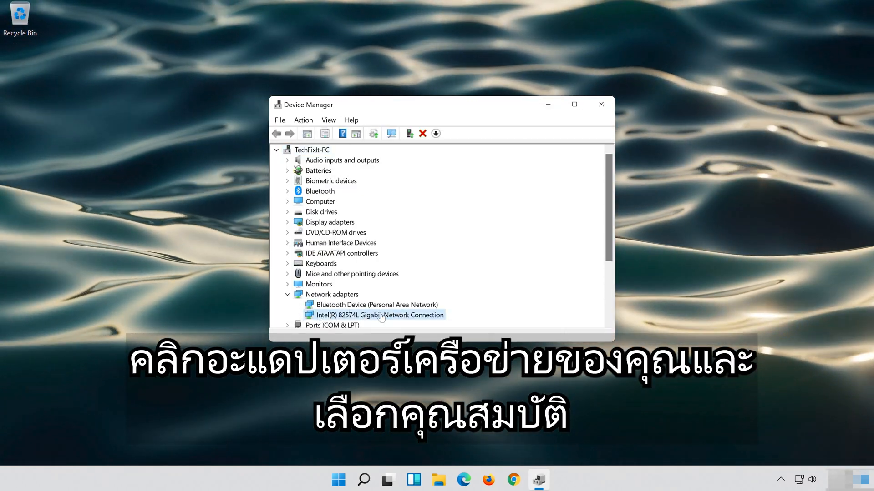
{"action": "right_click", "coordinate": [381, 315]}
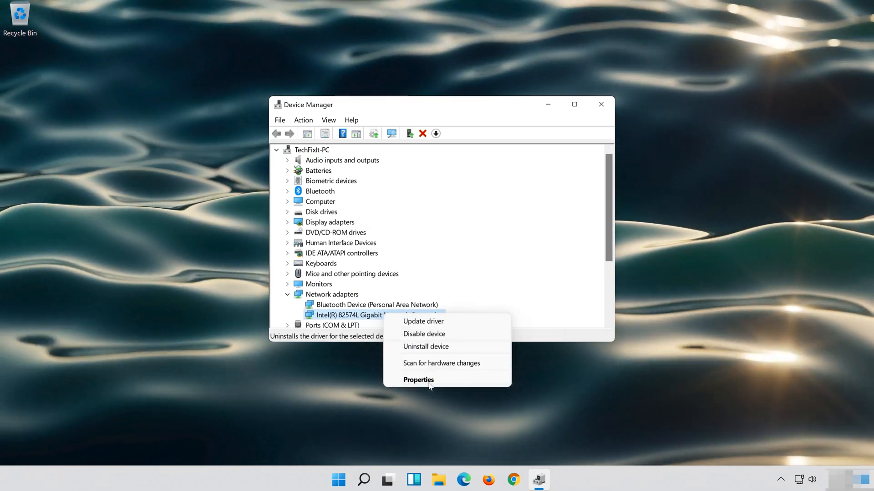
{"action": "left_click", "coordinate": [417, 380]}
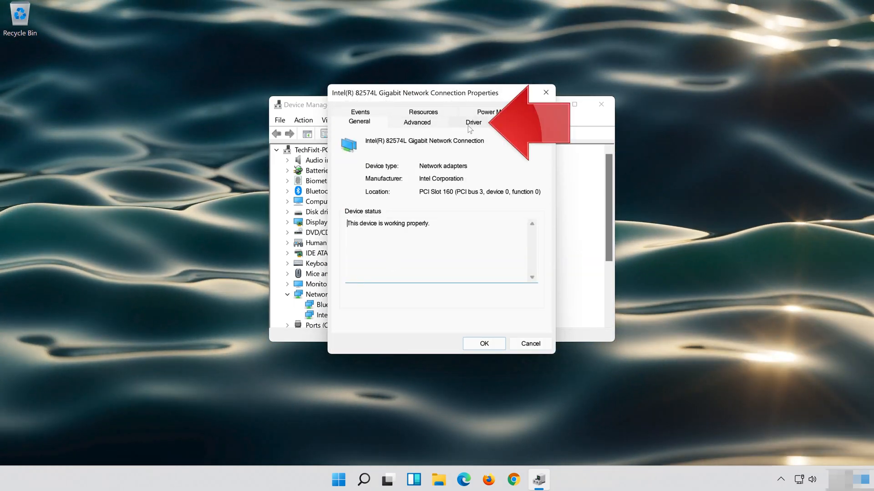
{"action": "left_click", "coordinate": [472, 121]}
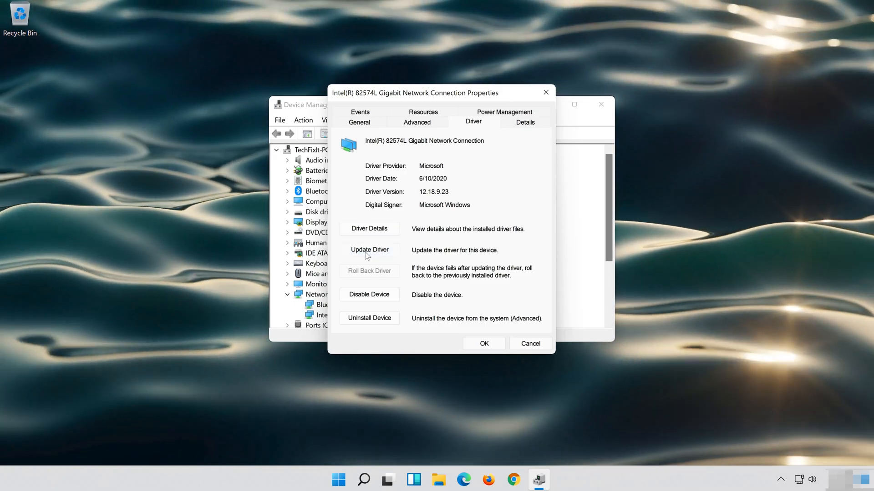
{"action": "left_click", "coordinate": [369, 250]}
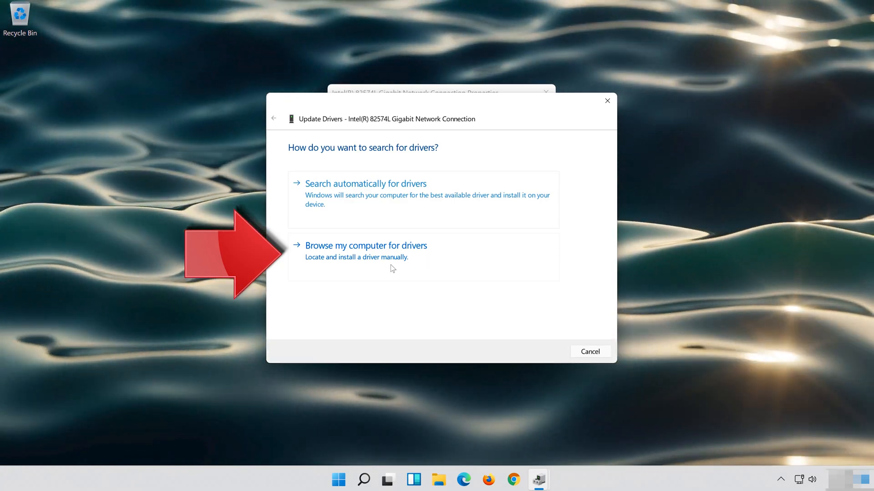
Browse locally, pick from the compatible driver list and reinstall the Intel network driver
{"action": "left_click", "coordinate": [366, 244]}
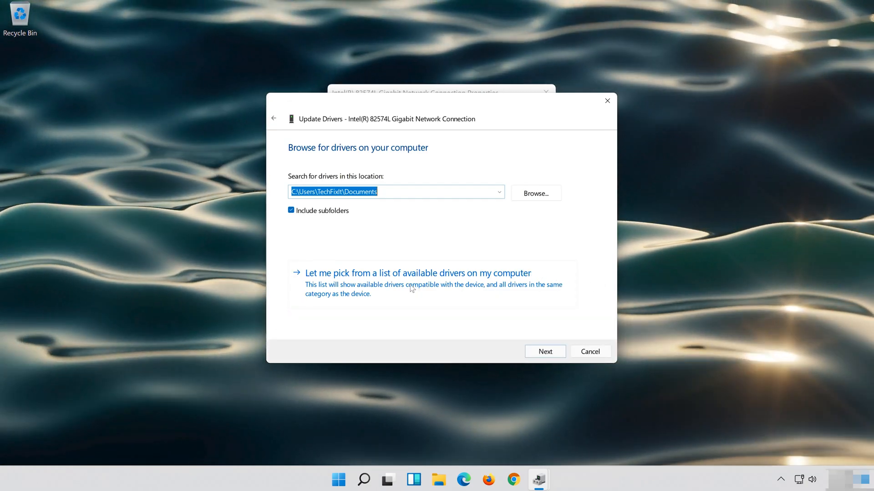
{"action": "left_click", "coordinate": [417, 273]}
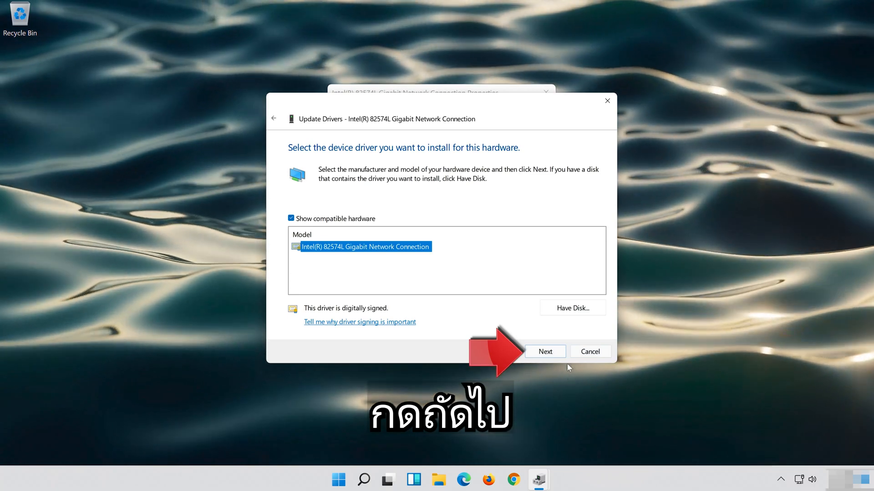
{"action": "left_click", "coordinate": [545, 351]}
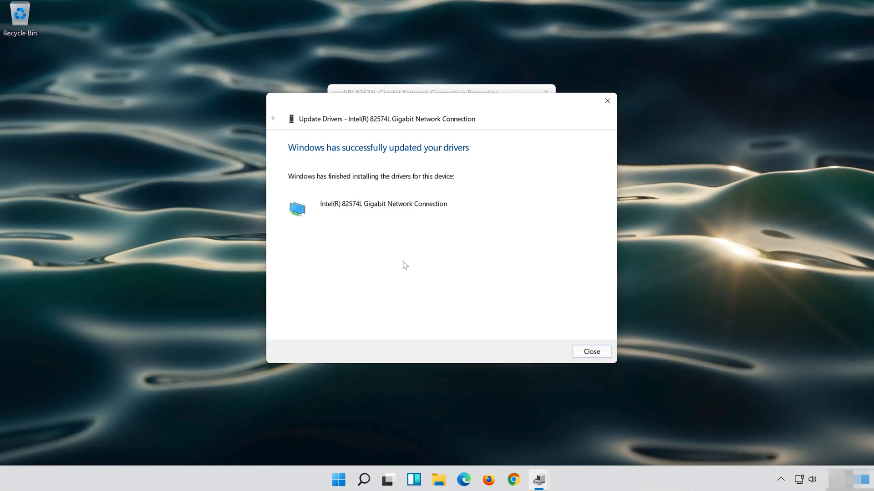
{"action": "left_click", "coordinate": [591, 351]}
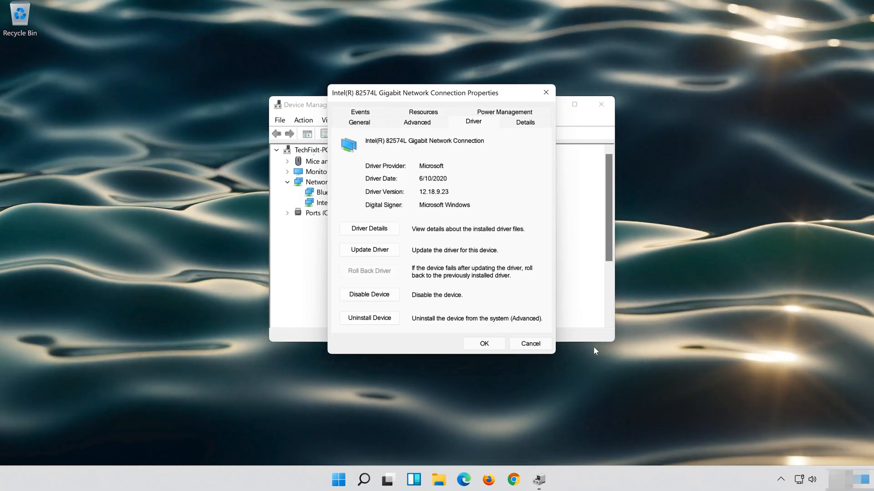
Close the adapter's properties and then close Device Manager
{"action": "left_click", "coordinate": [483, 343]}
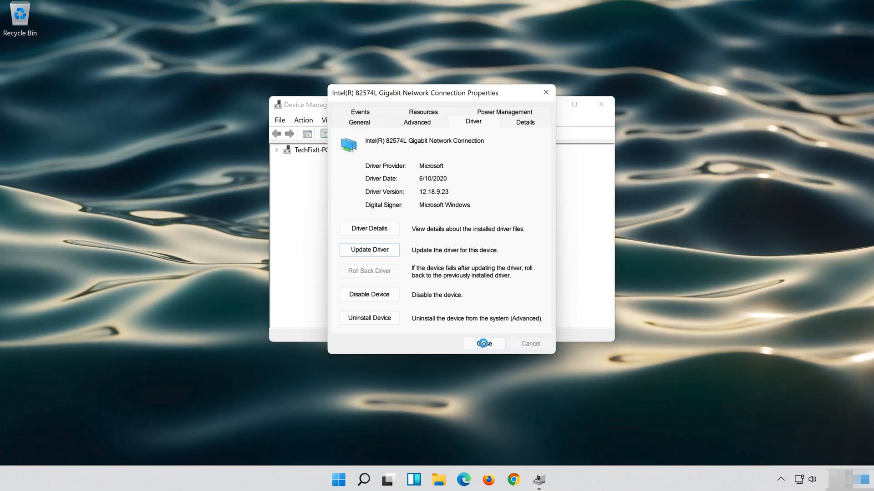
{"action": "left_click", "coordinate": [483, 343]}
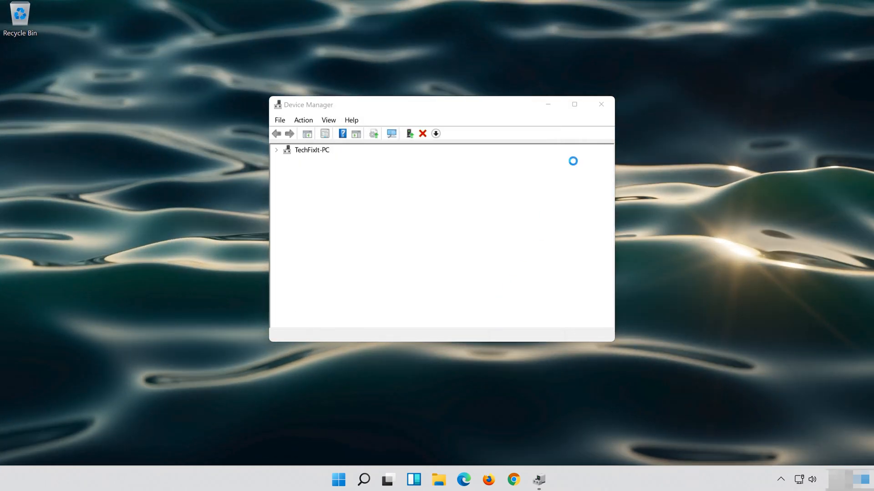
{"action": "left_click", "coordinate": [277, 149]}
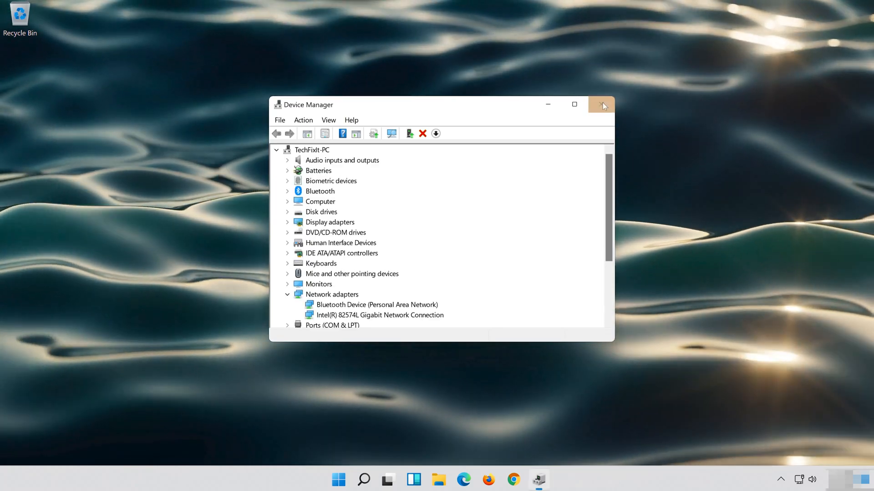
{"action": "left_click", "coordinate": [601, 105]}
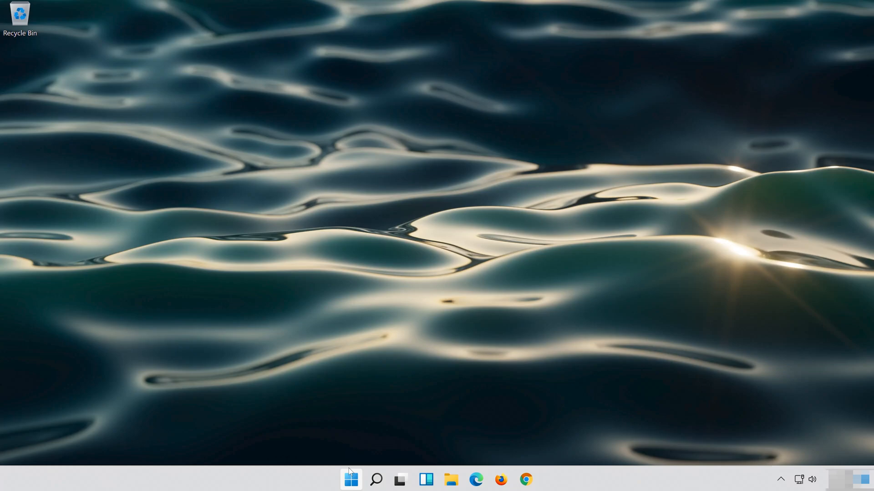
Restart the computer from the Start menu's power options
{"action": "left_click", "coordinate": [350, 480]}
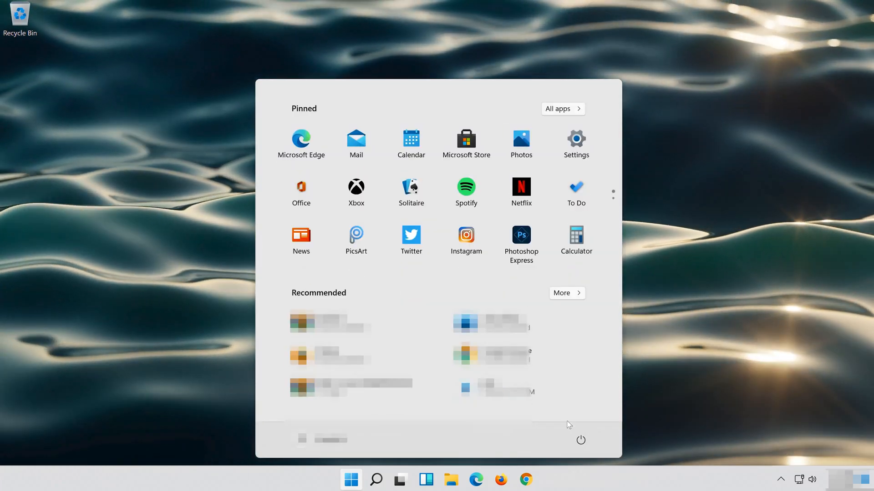
{"action": "left_click", "coordinate": [580, 440]}
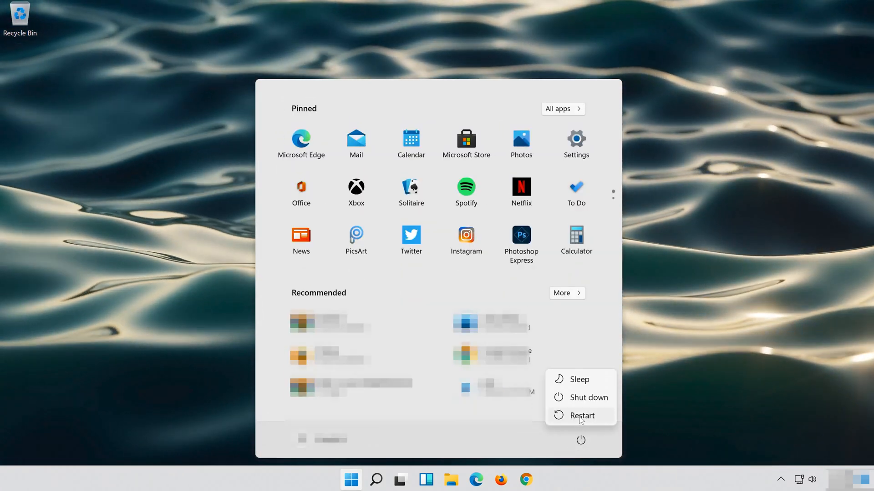
{"action": "left_click", "coordinate": [582, 416]}
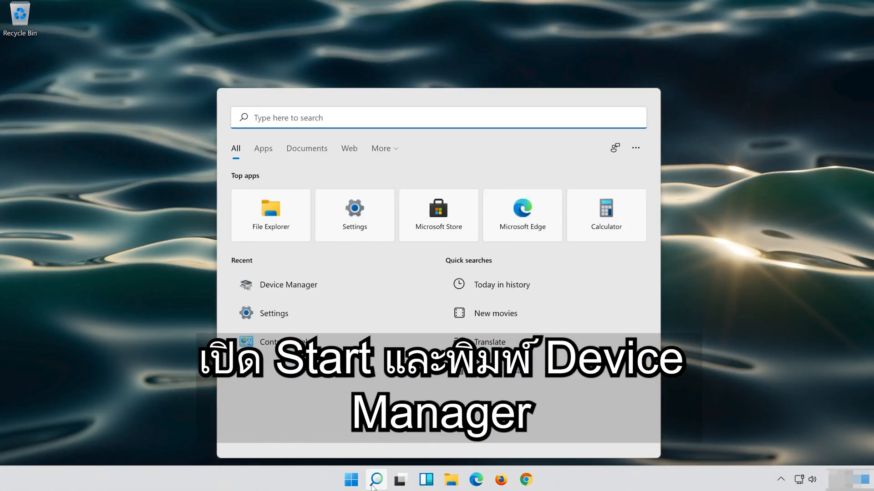
Find and launch Device Manager from Windows search
{"action": "type", "text": "device"}
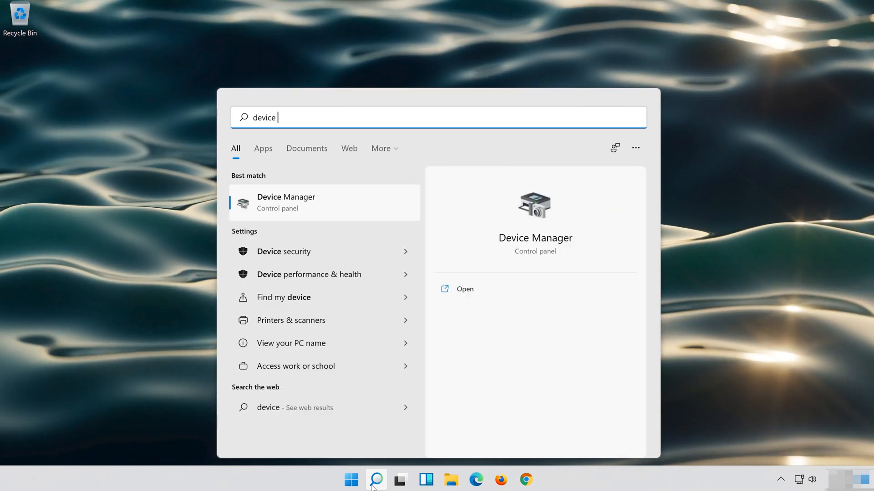
{"action": "type", "text": "manager"}
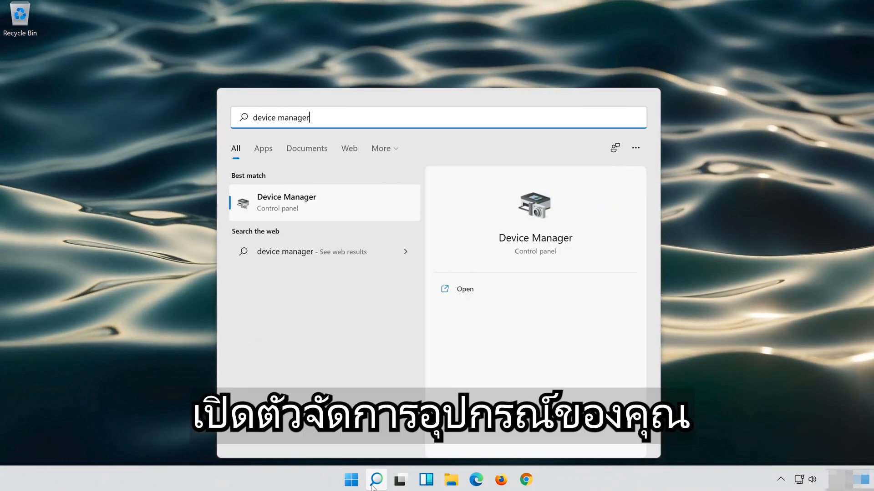
{"action": "mouse_move", "coordinate": [278, 221]}
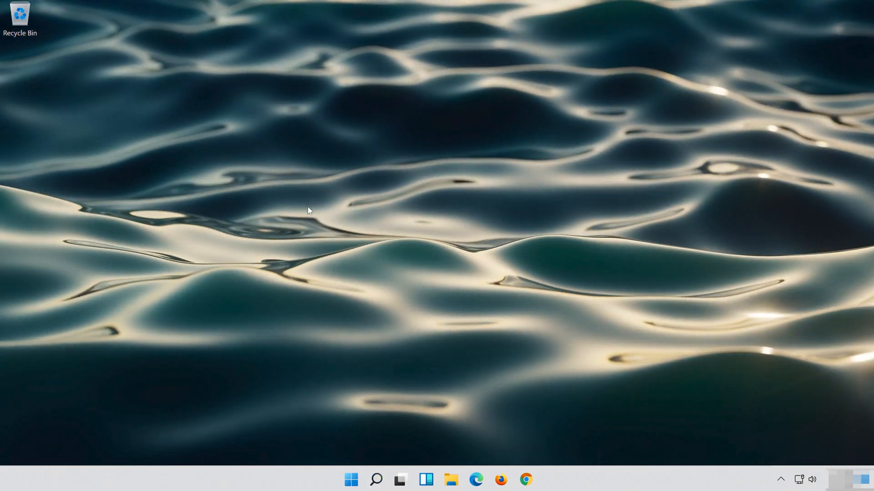
{"action": "left_click", "coordinate": [538, 479]}
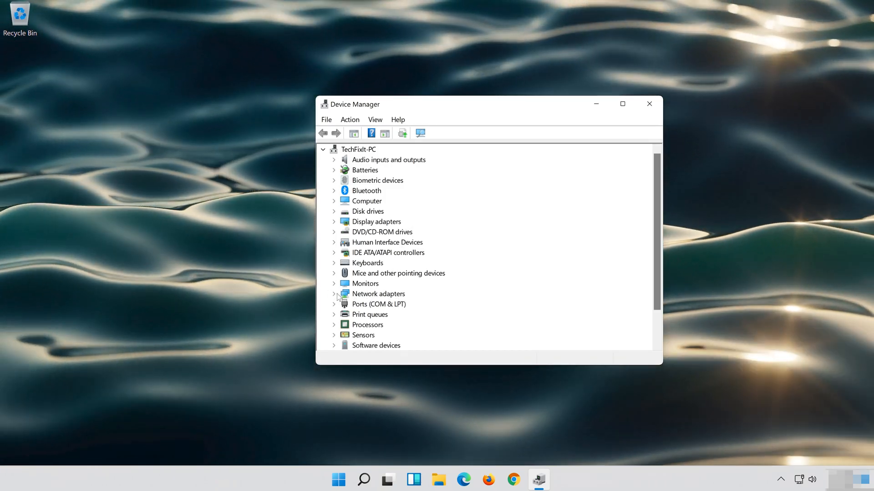
Show the Driver page of the Intel 82574L Gigabit adapter's properties under Network adapters
{"action": "left_click", "coordinate": [334, 294]}
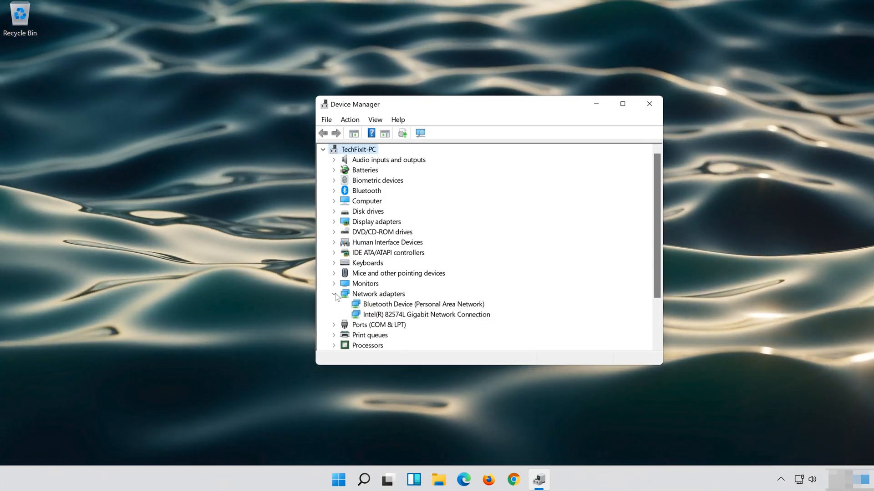
{"action": "left_click", "coordinate": [426, 314]}
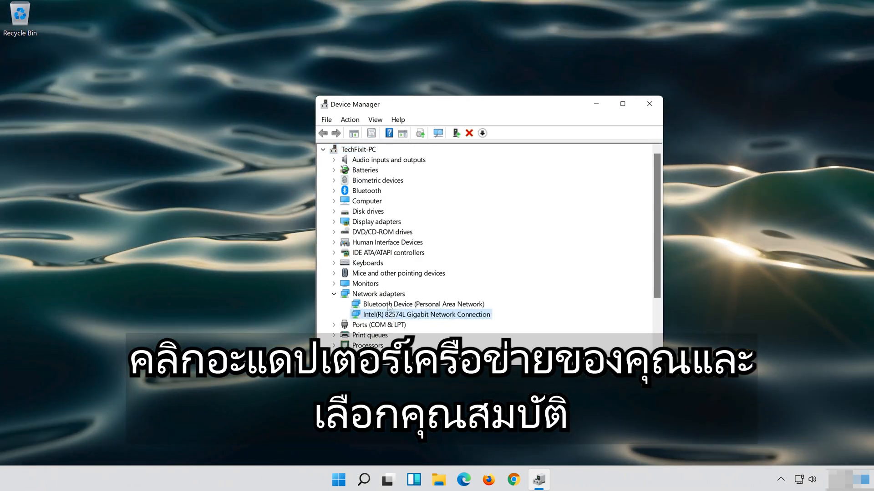
{"action": "right_click", "coordinate": [426, 314]}
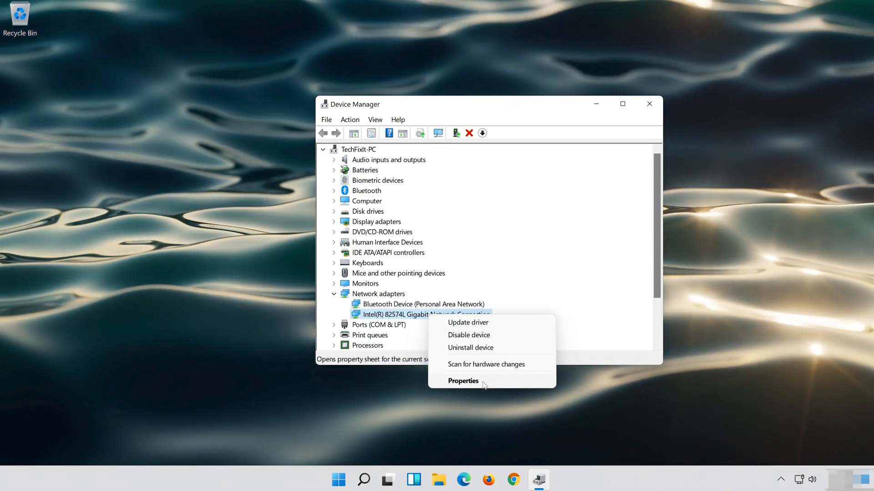
{"action": "left_click", "coordinate": [462, 381]}
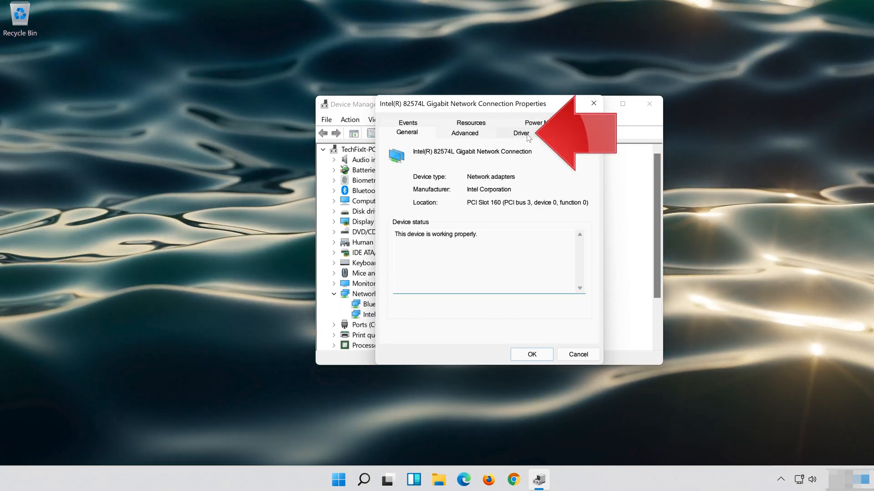
{"action": "left_click", "coordinate": [521, 133]}
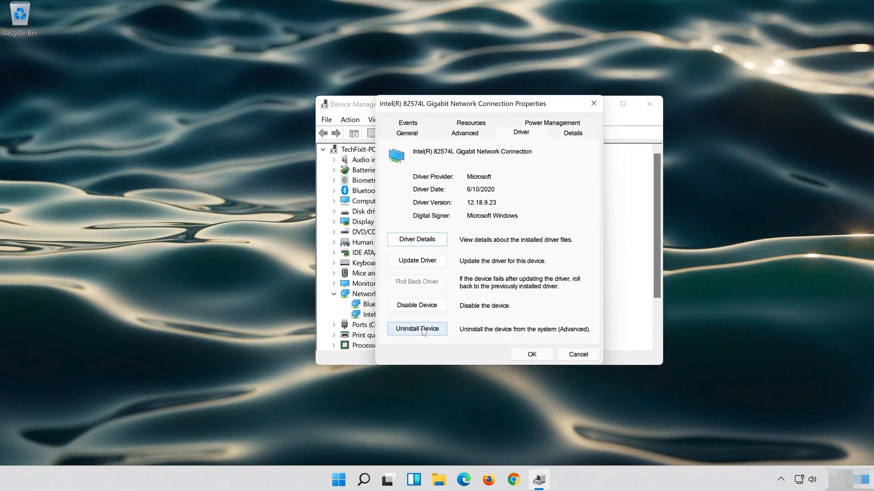
Uninstall the Intel 82574L adapter, confirm the warning, and close Device Manager
{"action": "left_click", "coordinate": [416, 329]}
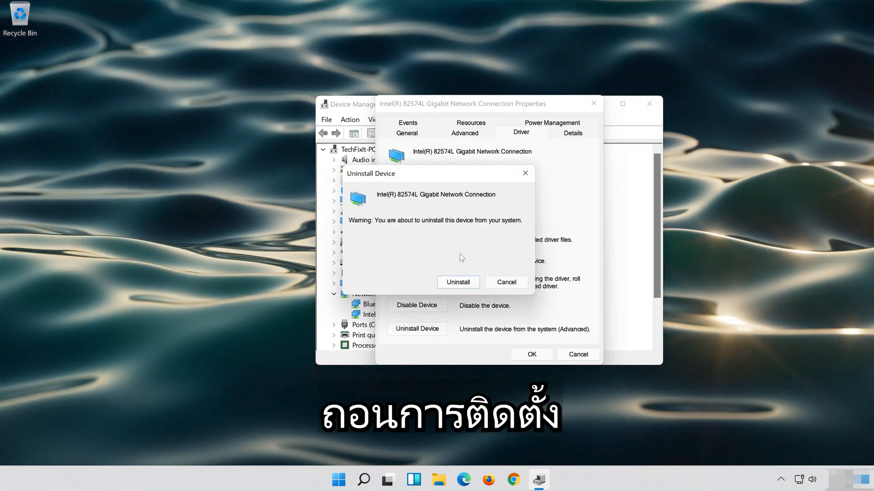
{"action": "left_click", "coordinate": [458, 282]}
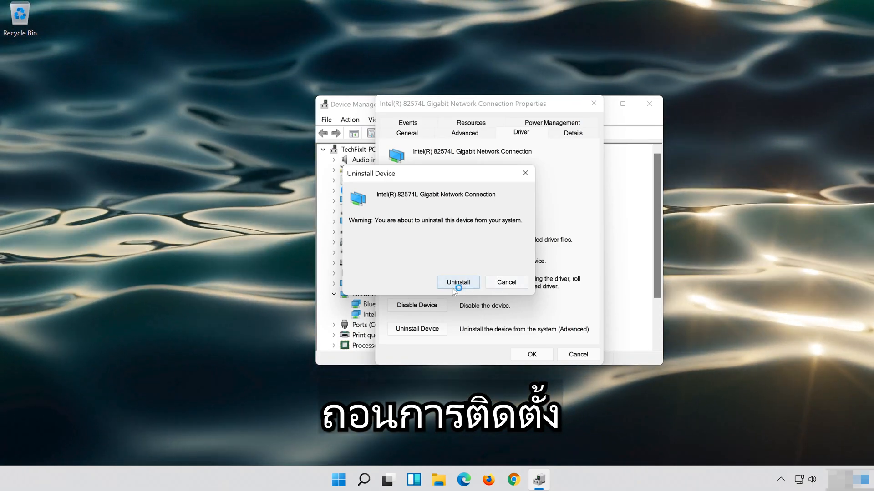
{"action": "left_click", "coordinate": [458, 282]}
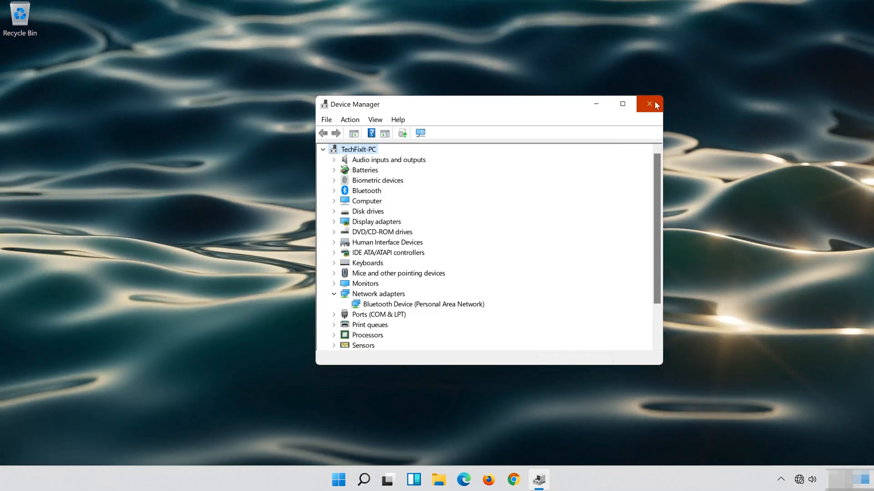
{"action": "left_click", "coordinate": [649, 103]}
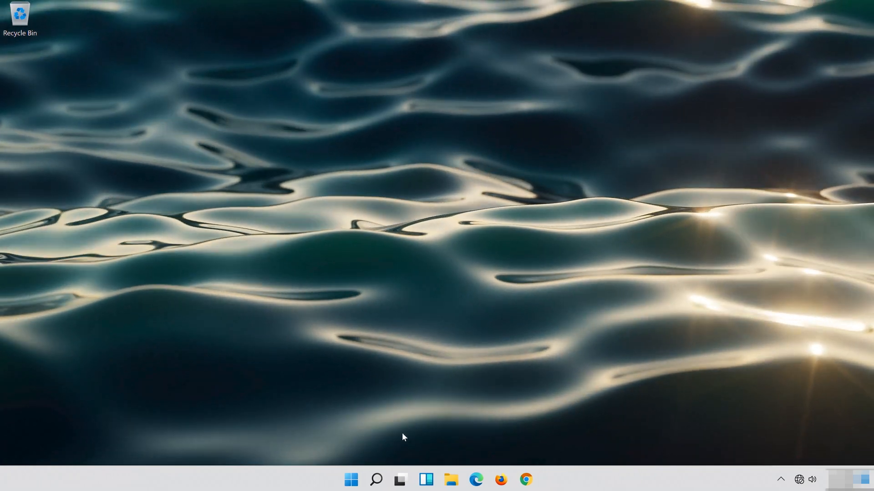
Restart the PC from the Start menu's power options
{"action": "left_click", "coordinate": [350, 479]}
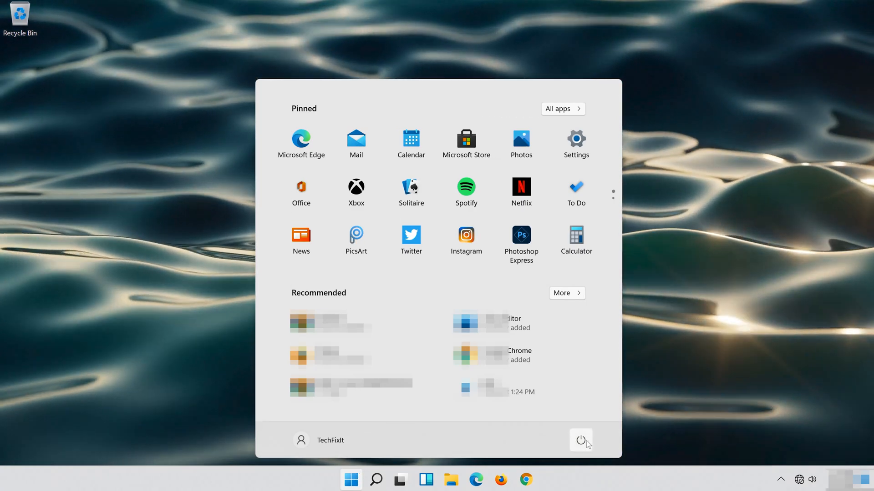
{"action": "left_click", "coordinate": [580, 440]}
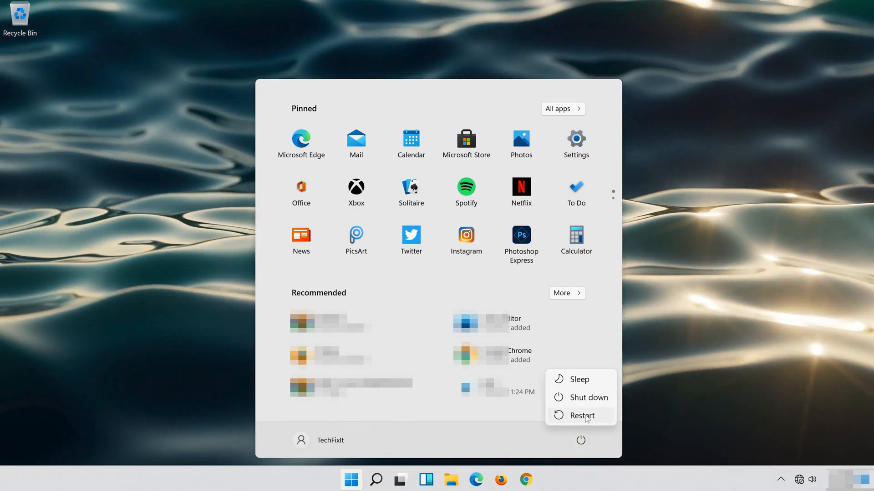
{"action": "left_click", "coordinate": [581, 416]}
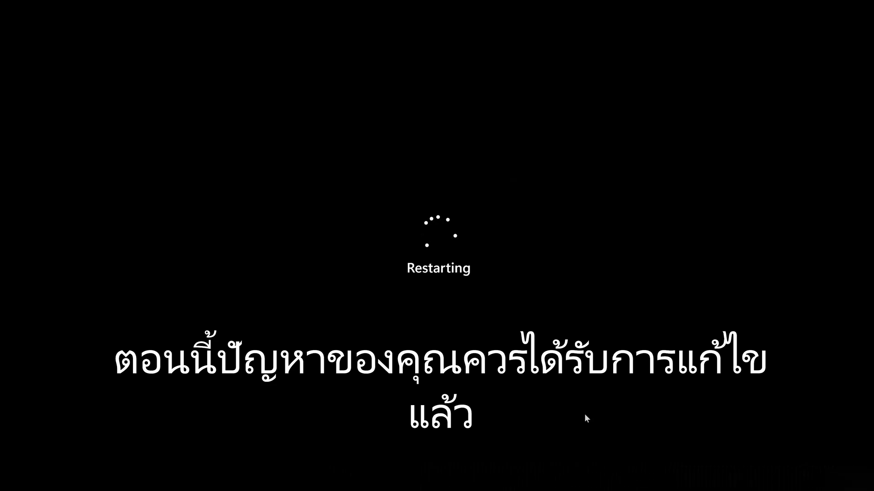